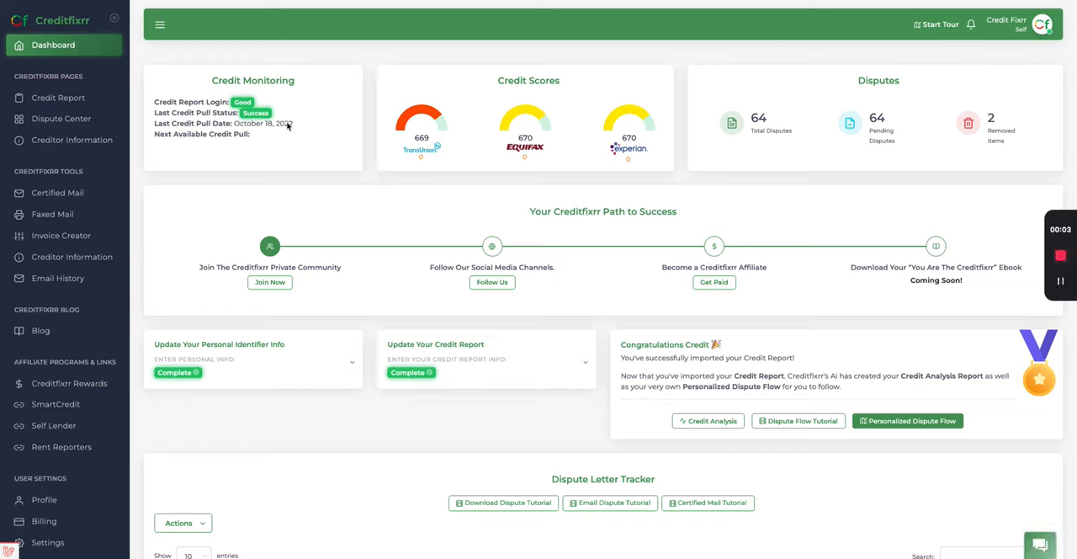
mouse_move(407, 188)
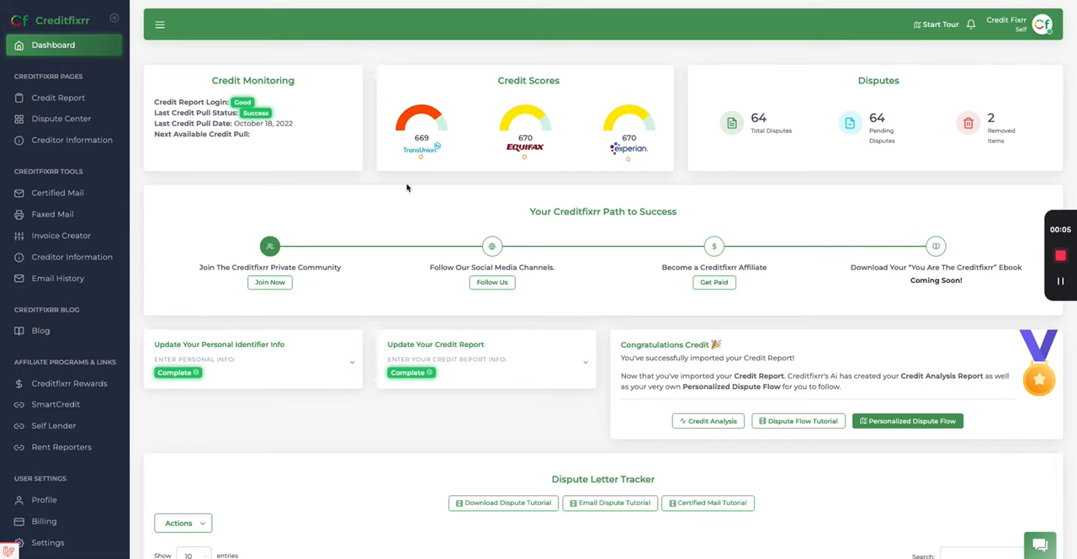
mouse_move(922, 54)
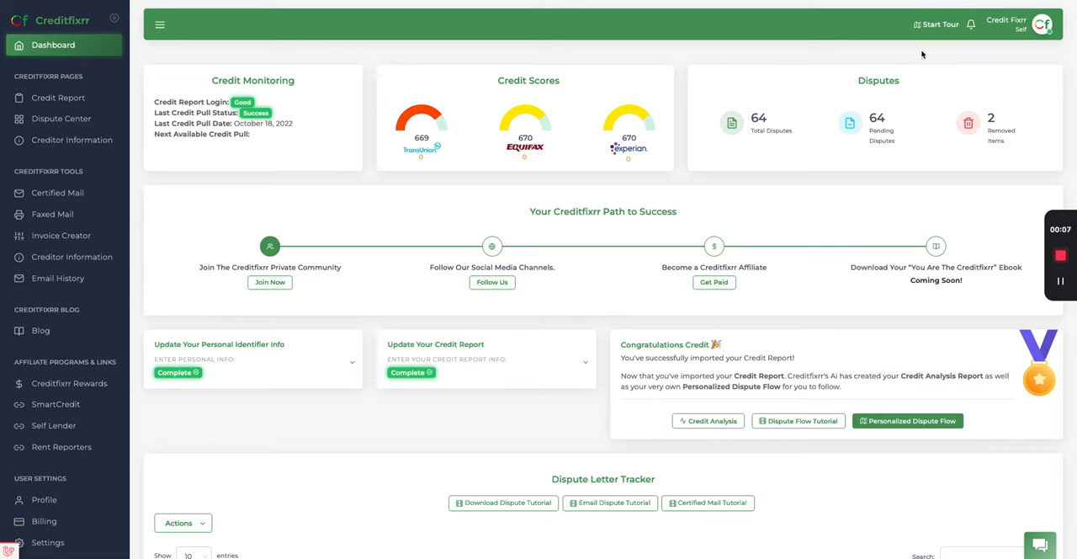
Bring up the account menu from the profile avatar on the dashboard
left_click(1043, 24)
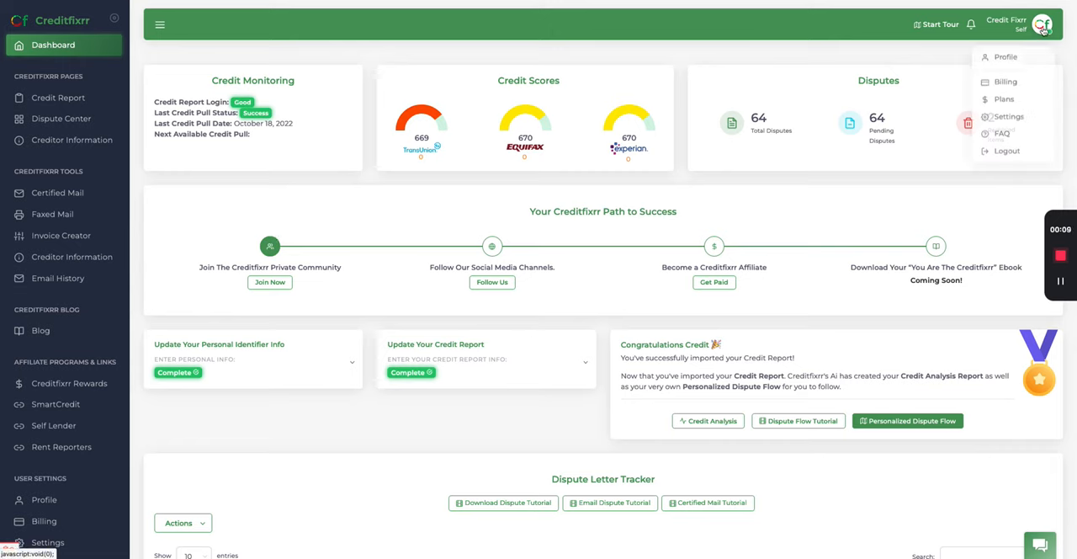
mouse_move(1008, 115)
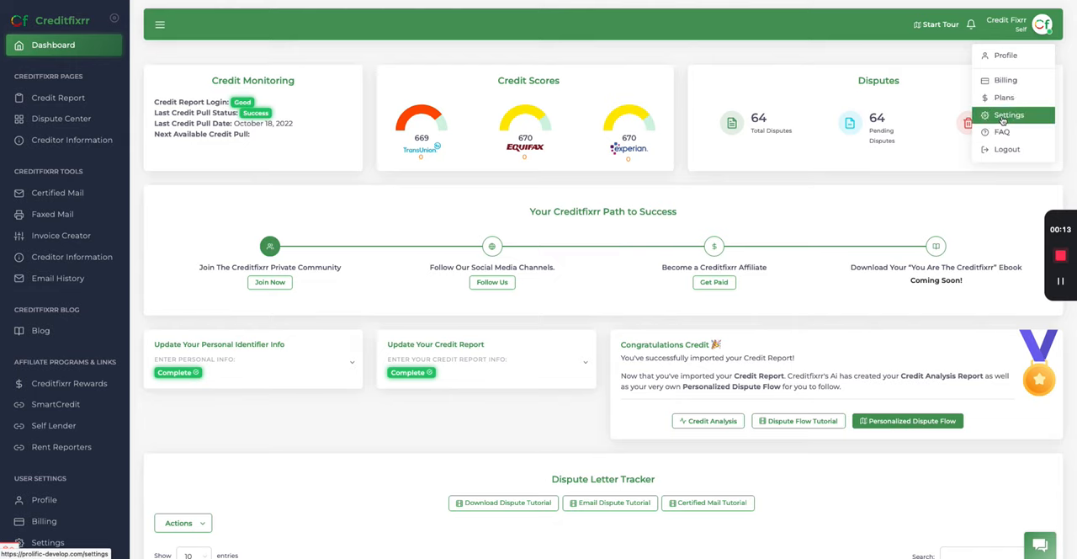
Go to User Settings showing the Lob certified mail and ClickSend fax panels
left_click(1008, 114)
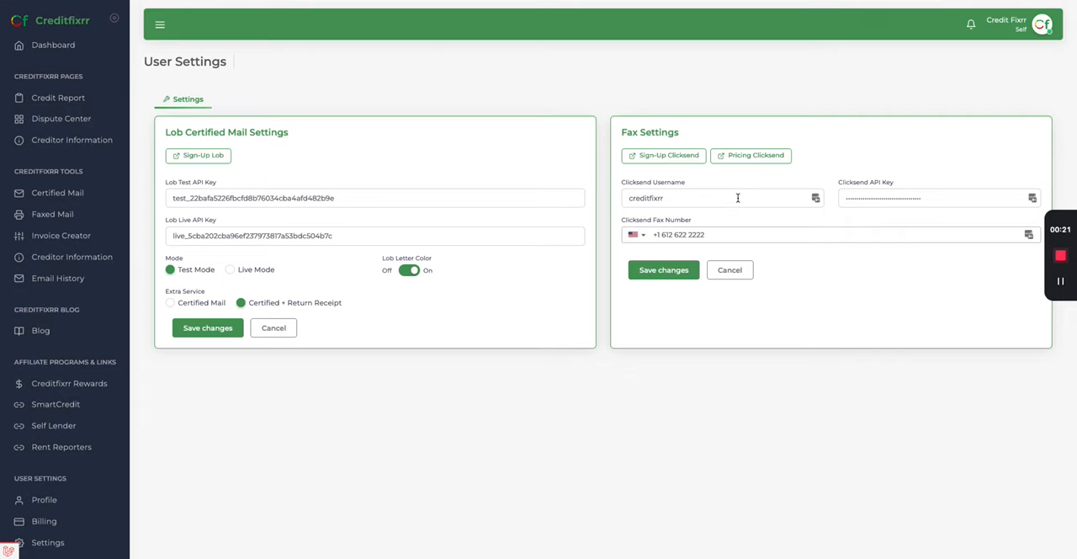
mouse_move(694, 182)
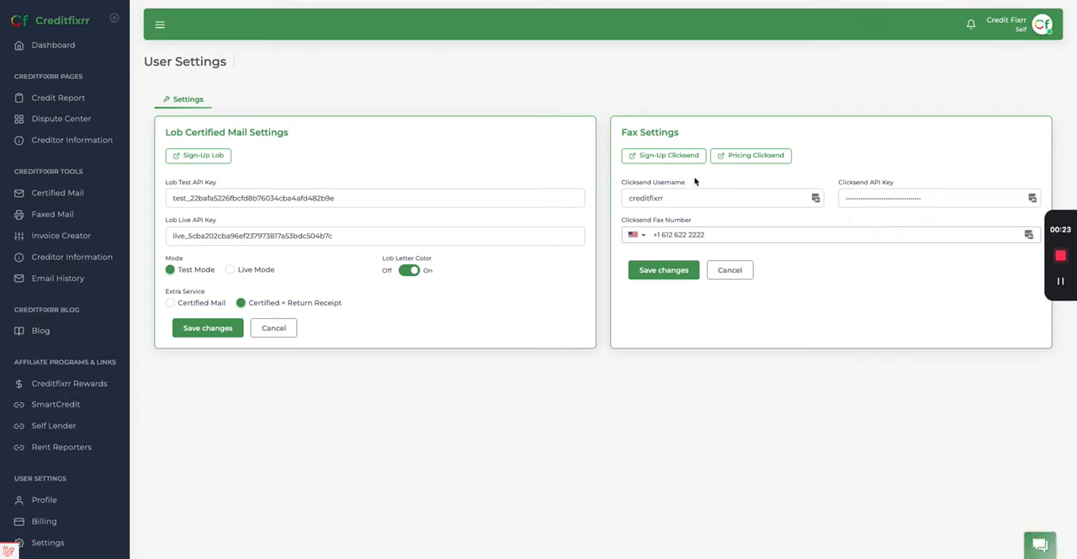
mouse_move(702, 185)
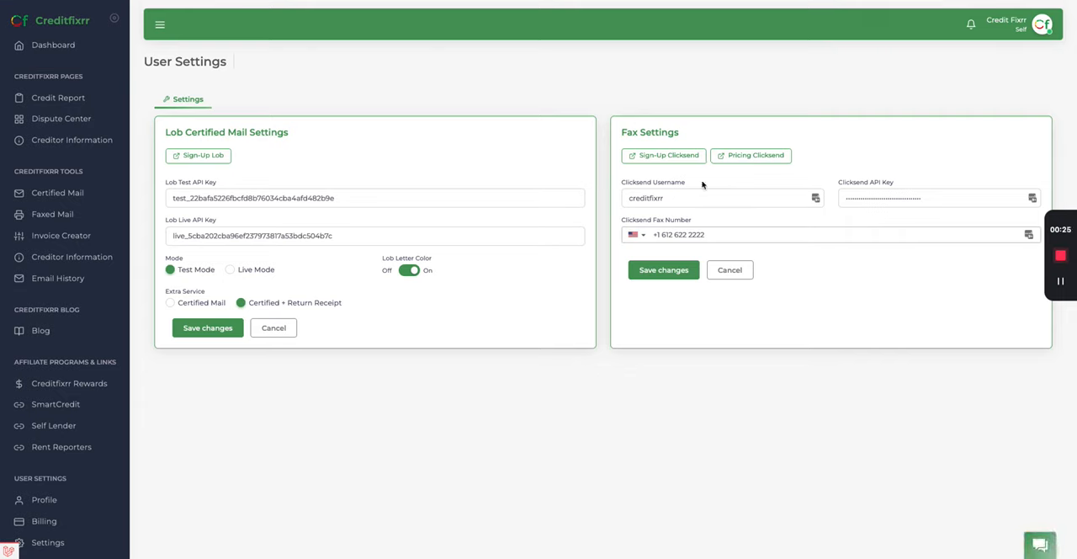
mouse_move(684, 183)
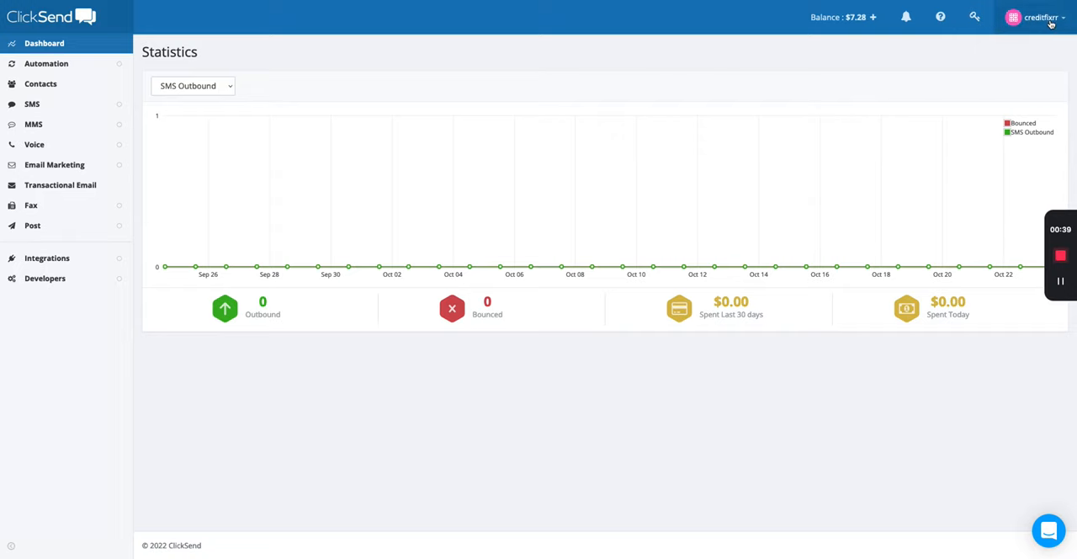
mouse_move(974, 17)
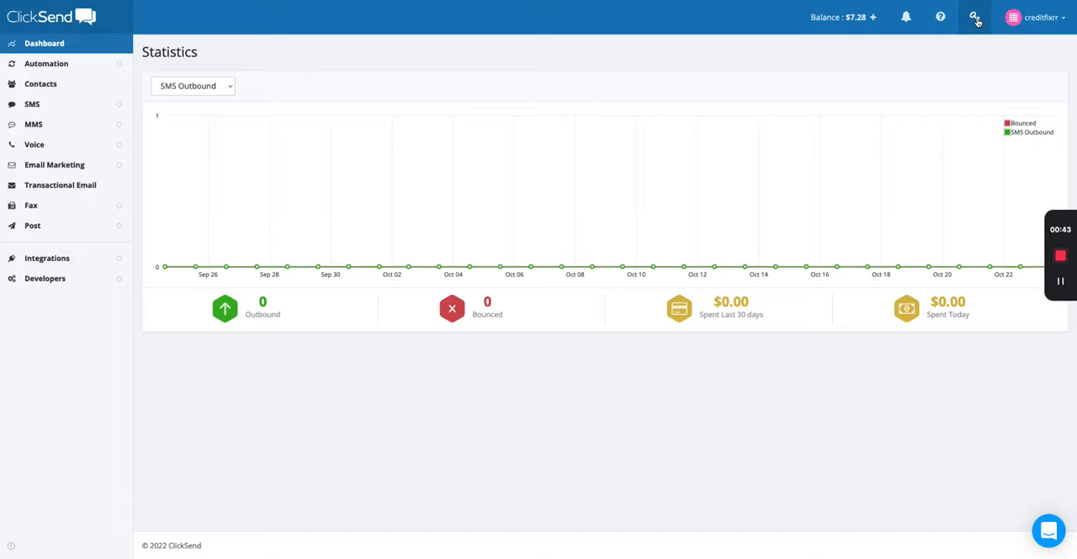
left_click(973, 16)
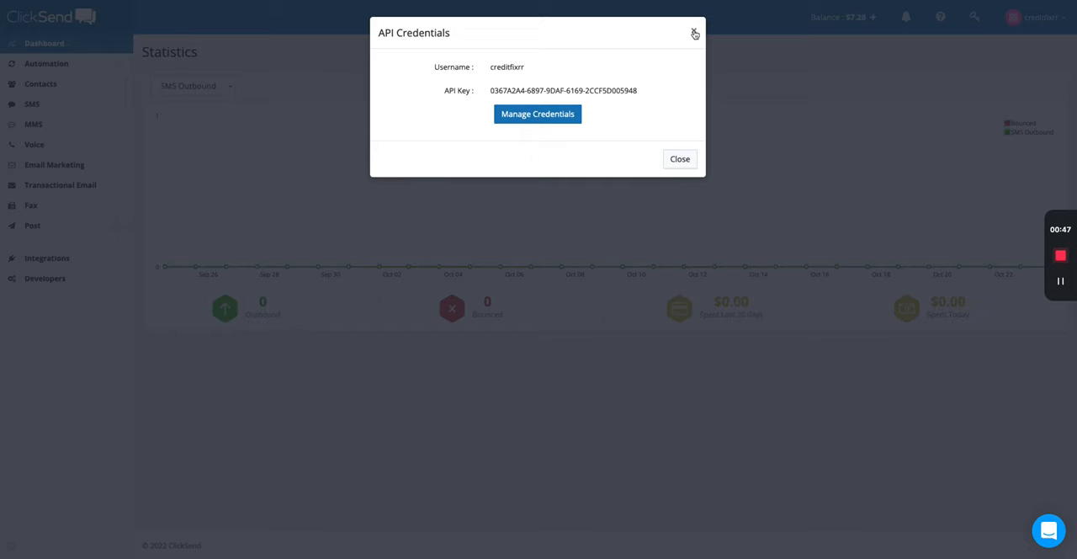
left_click(679, 159)
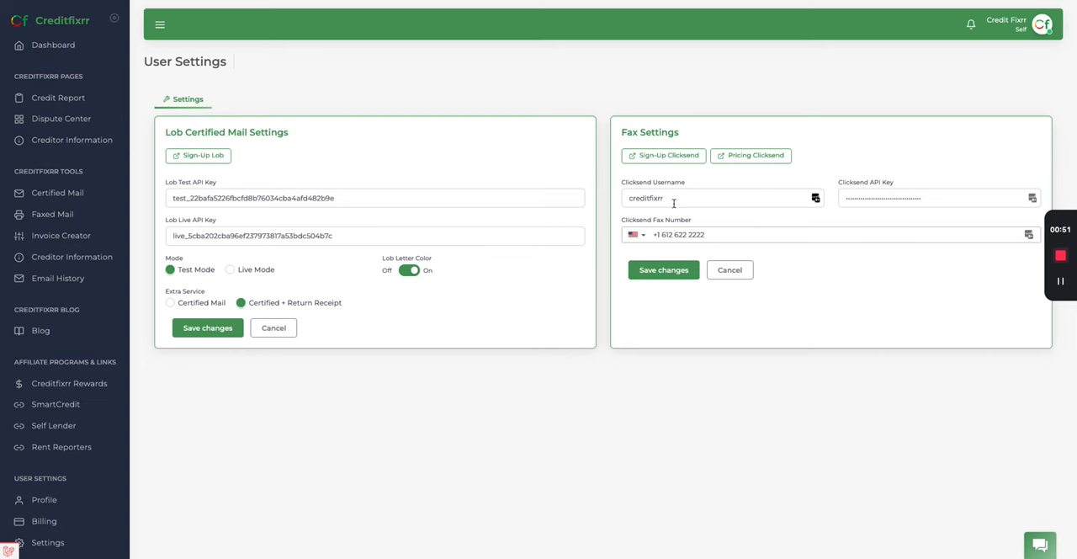
mouse_move(733, 255)
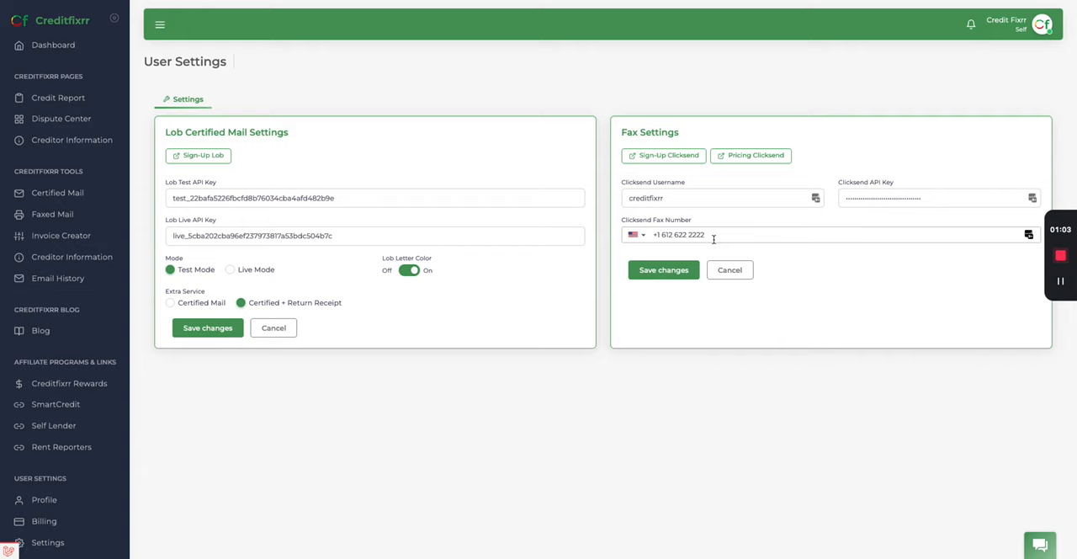
mouse_move(662, 286)
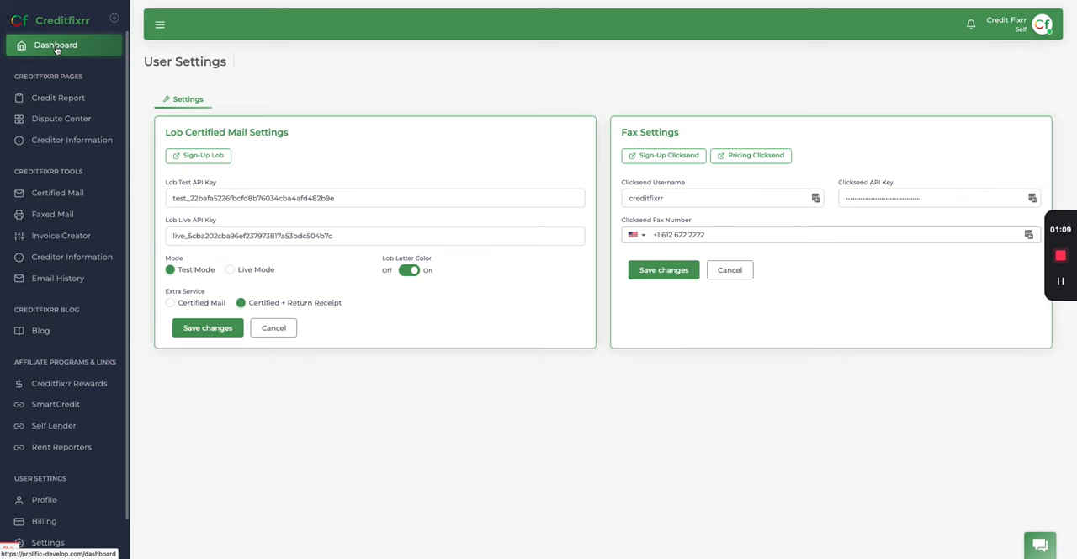
From the dashboard's Dispute Letter Tracker, start faxing the TransUnion CRA Initial Dispute letter
left_click(56, 45)
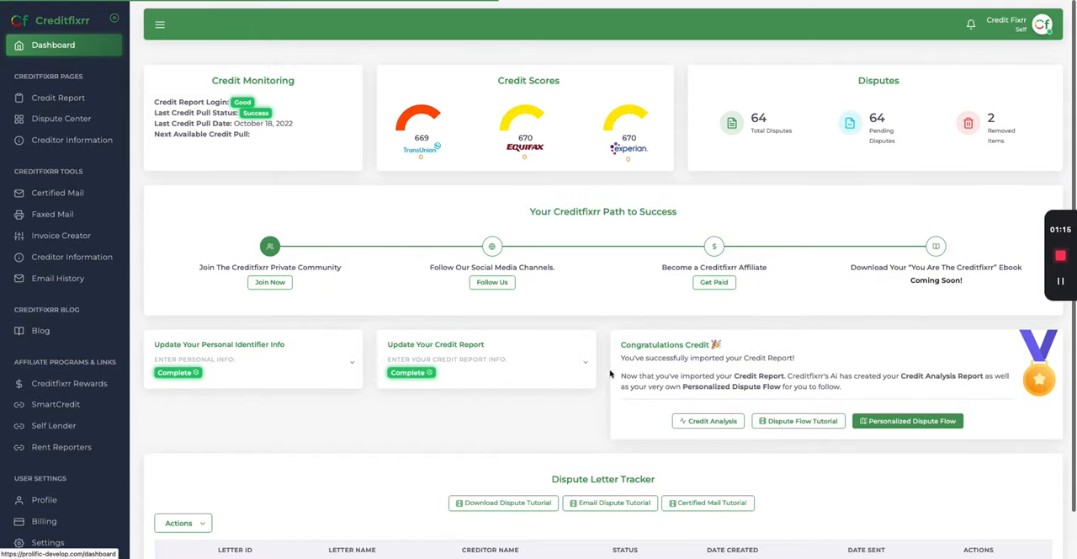
scroll("down", 3)
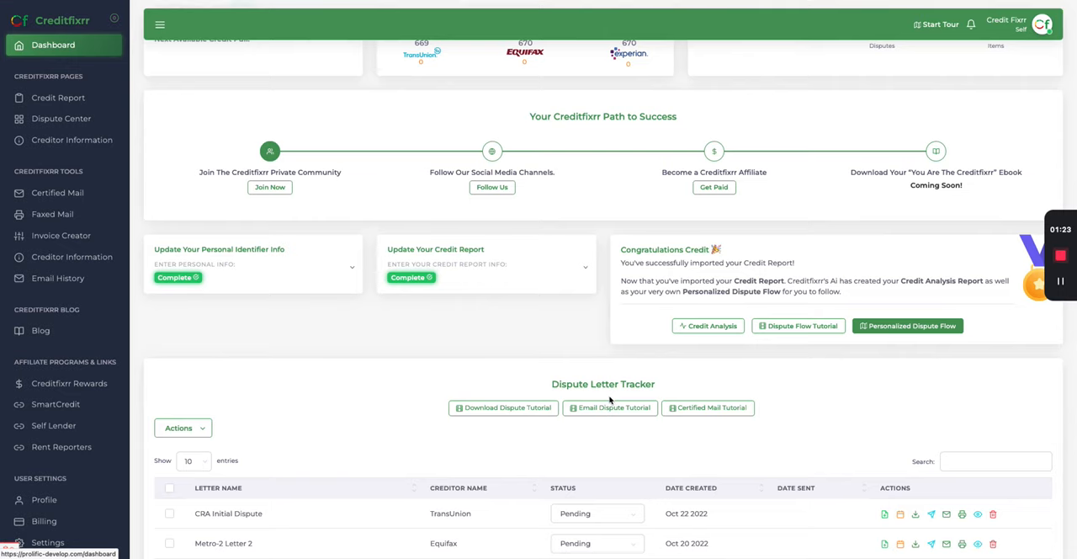
scroll("down", 3)
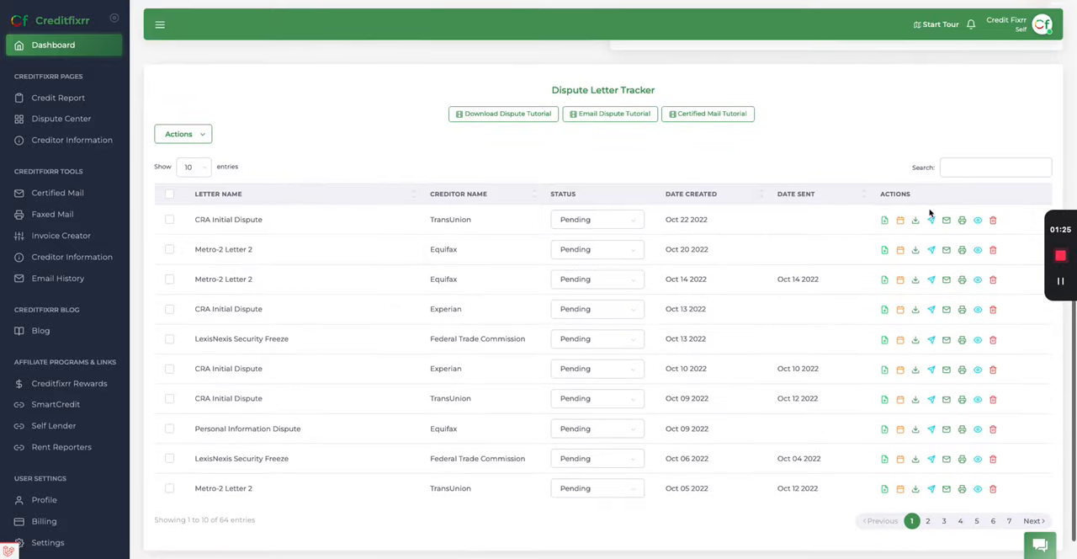
mouse_move(962, 220)
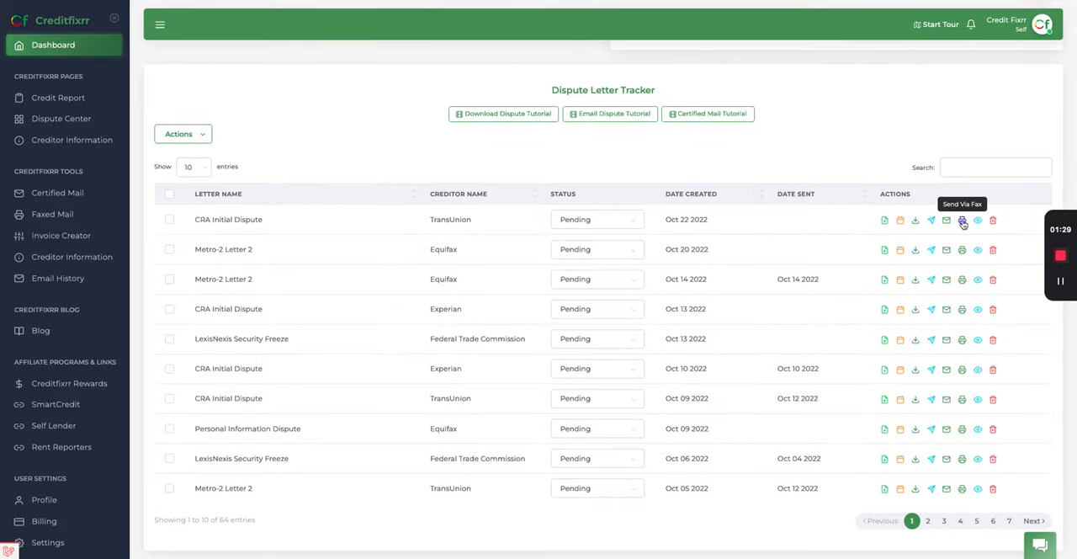
mouse_move(965, 234)
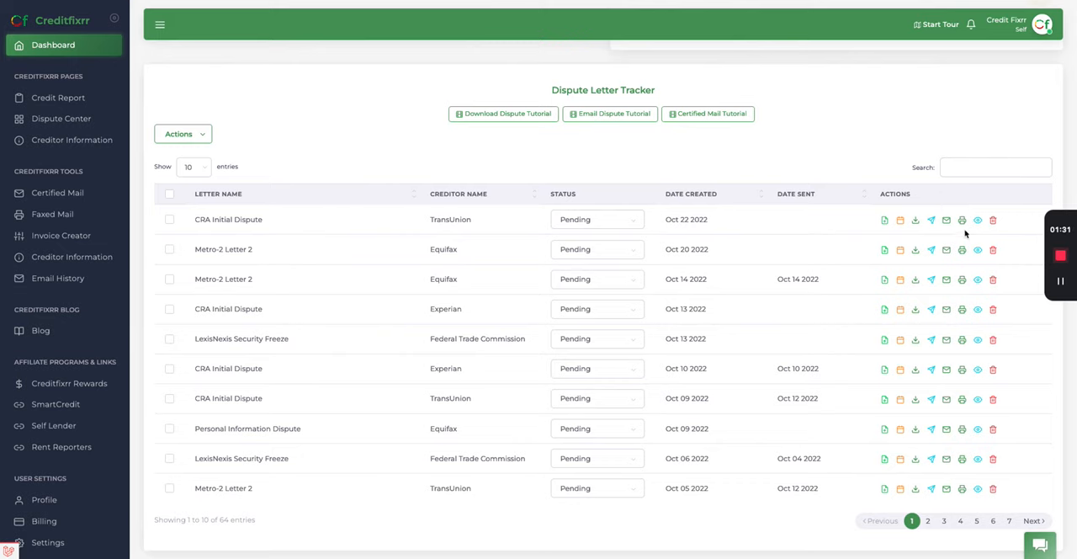
left_click(931, 220)
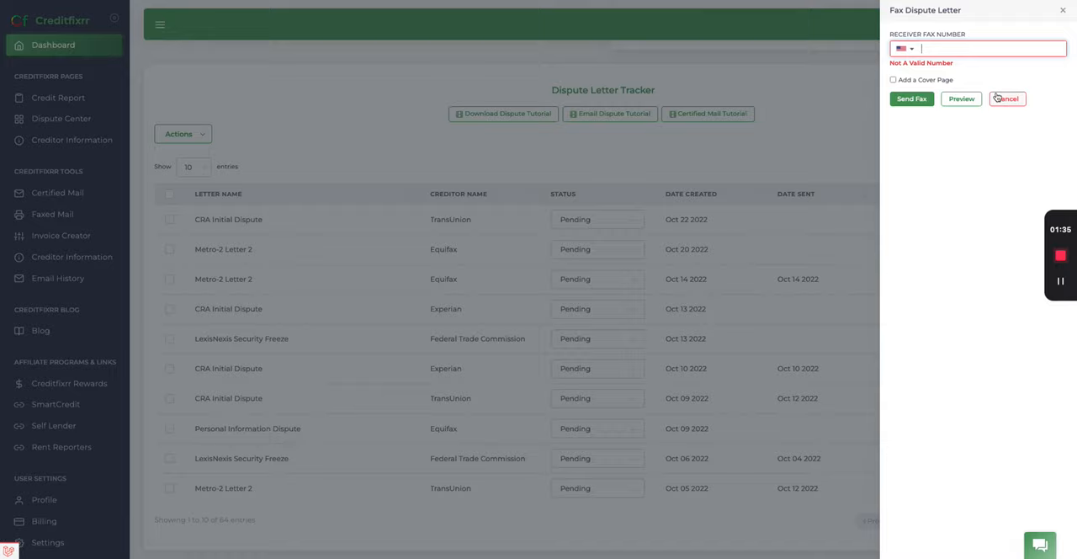
left_click(1007, 99)
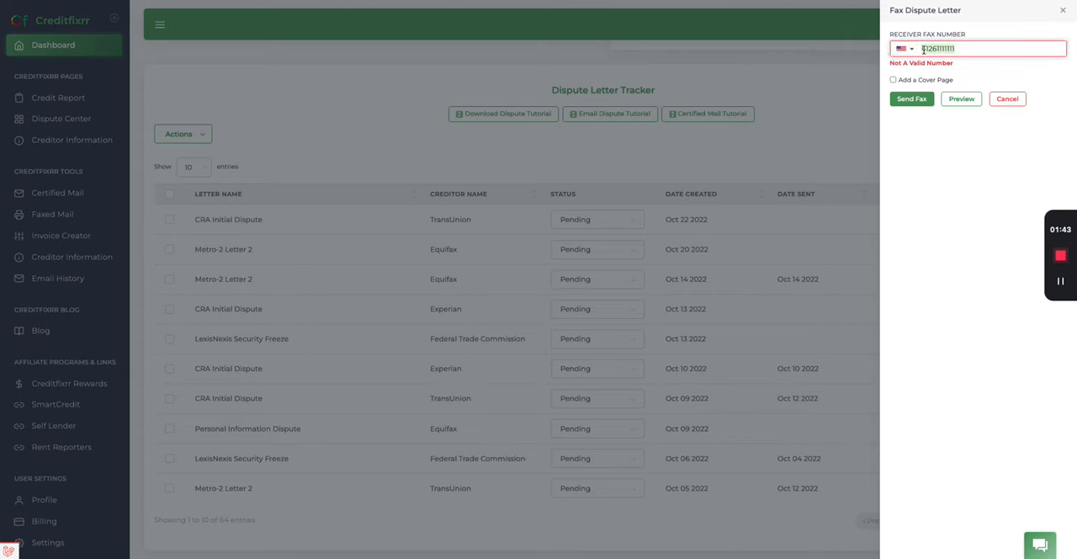
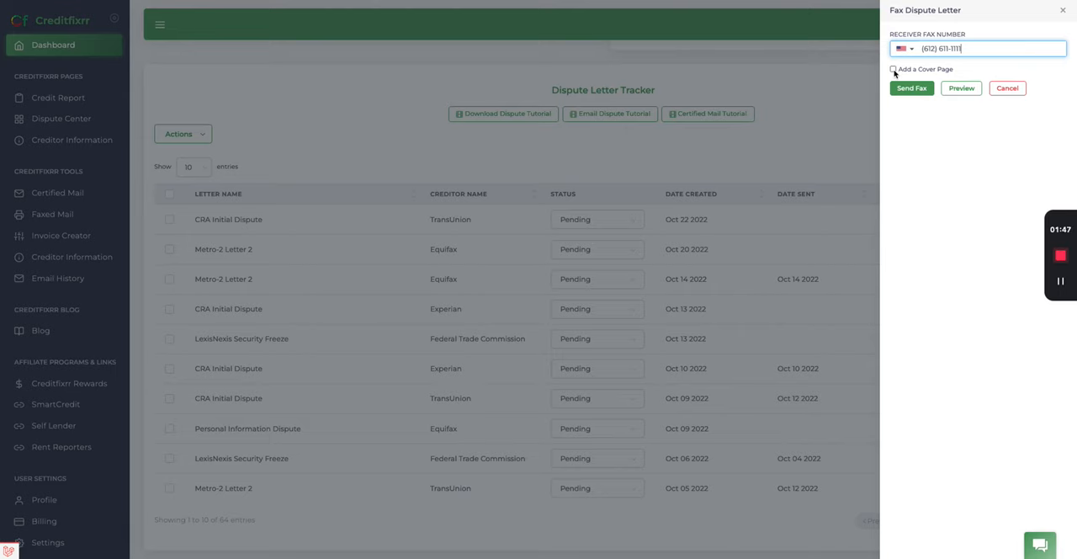
left_click(893, 69)
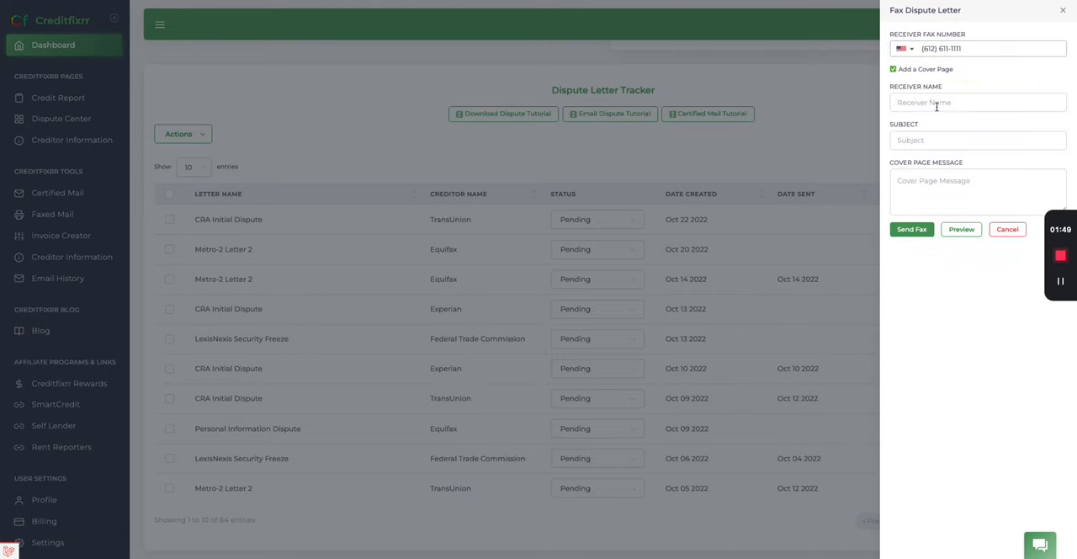
Fill the cover page with receiver name Test, subject Subject and the start of the test message
left_click(977, 101)
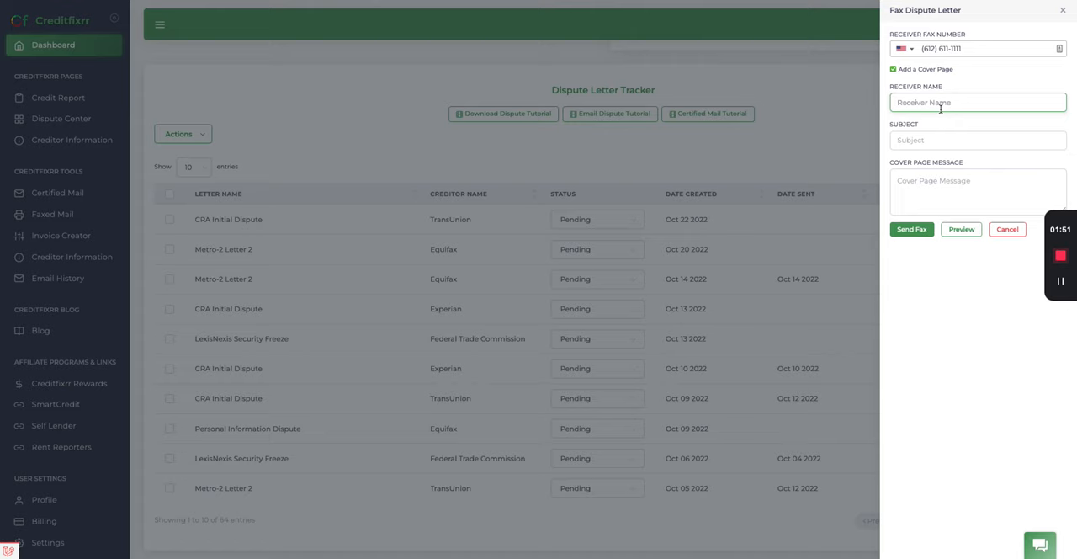
type("Test")
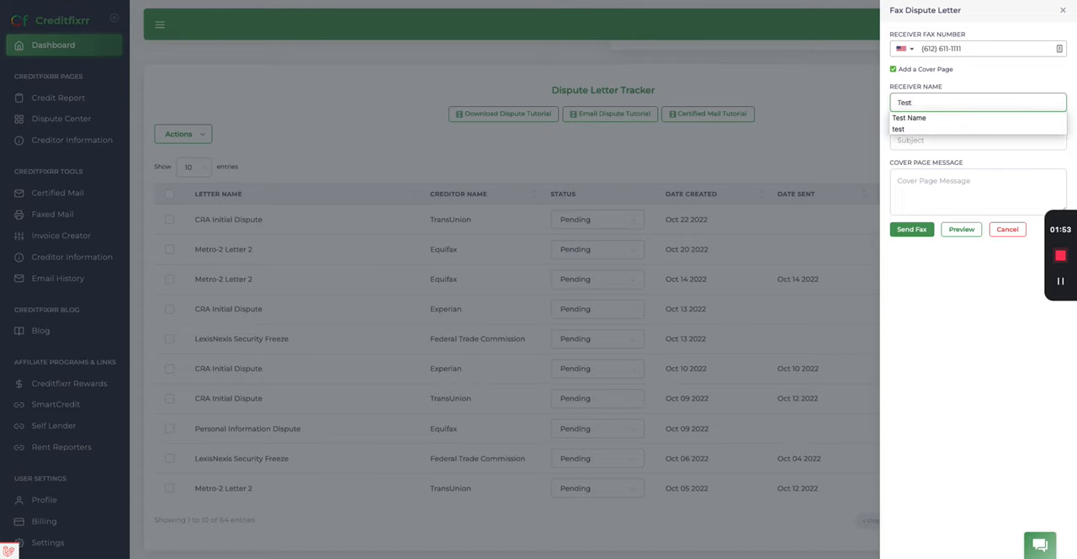
left_click(909, 117)
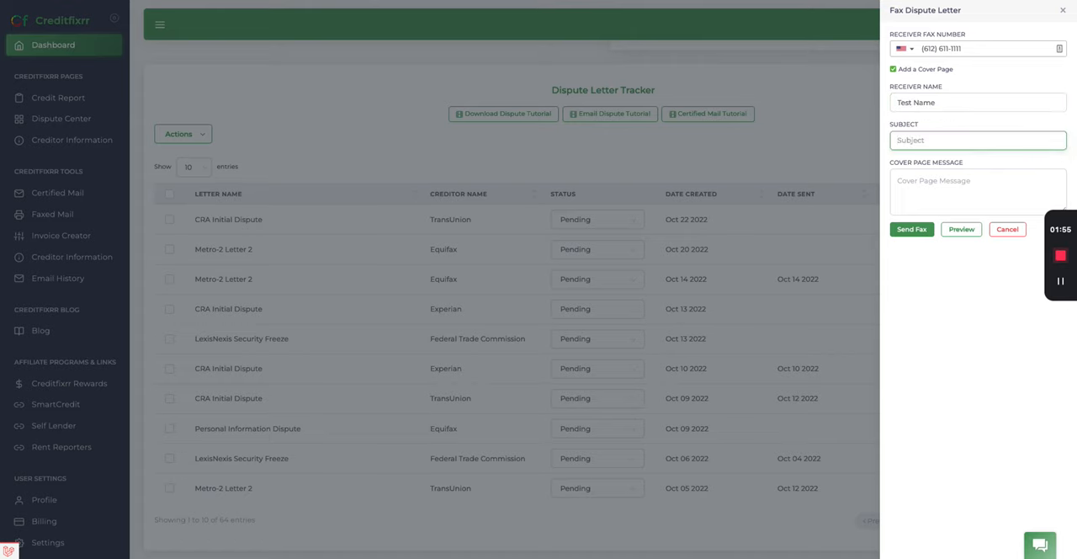
type("Subject")
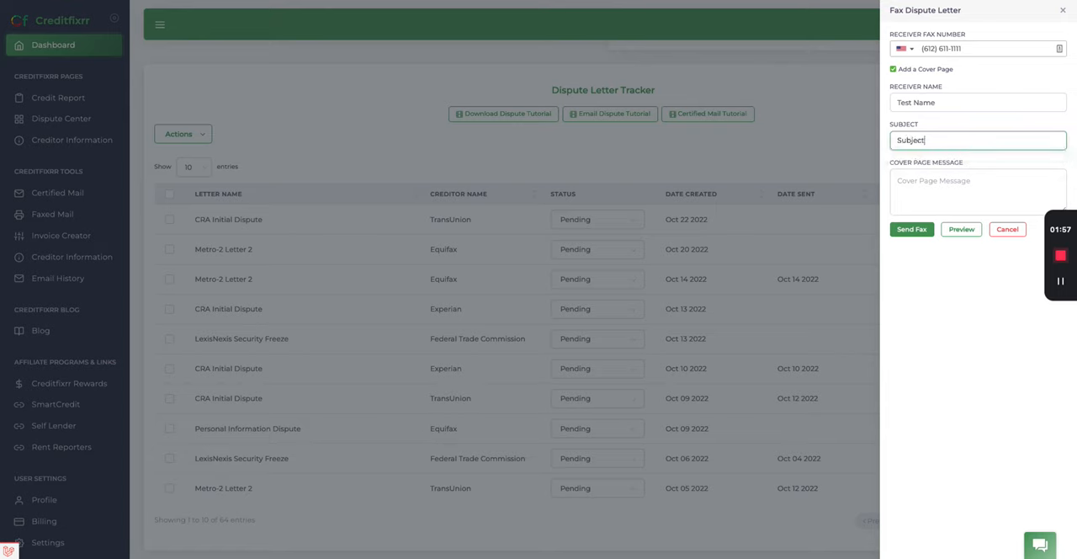
type("This is a Test Fax")
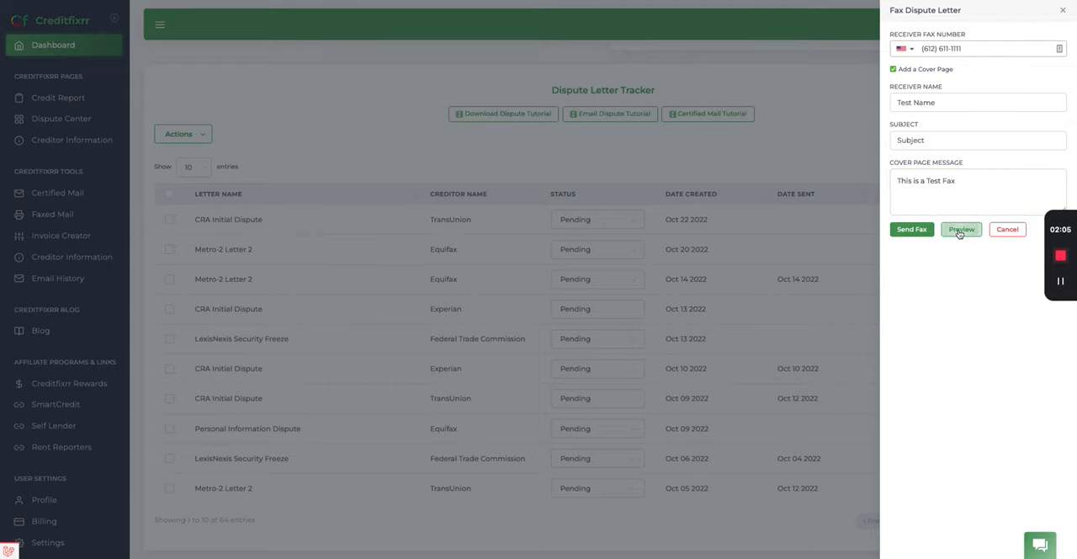
left_click(961, 229)
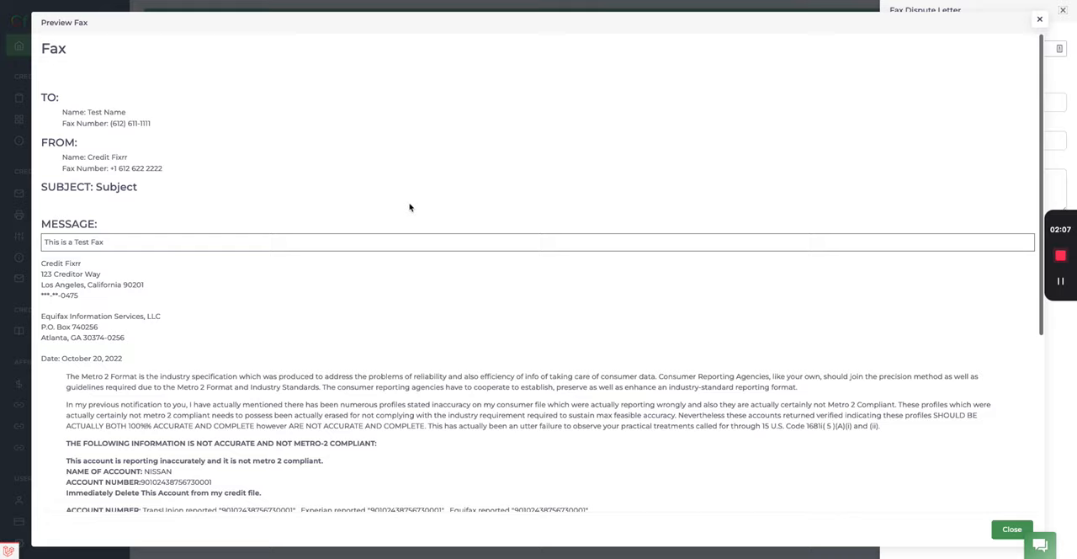
scroll("down", 3)
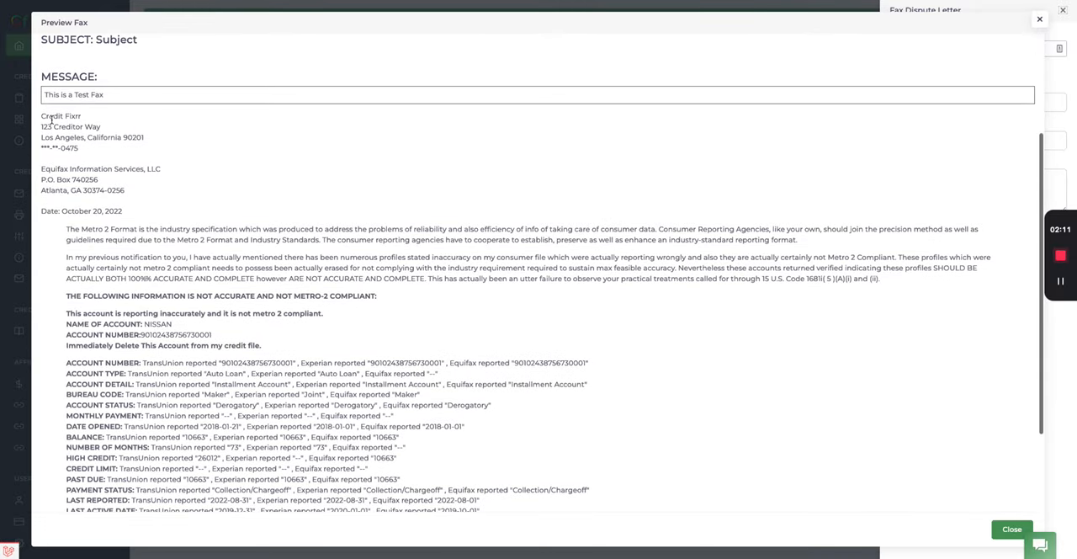
scroll("down", 3)
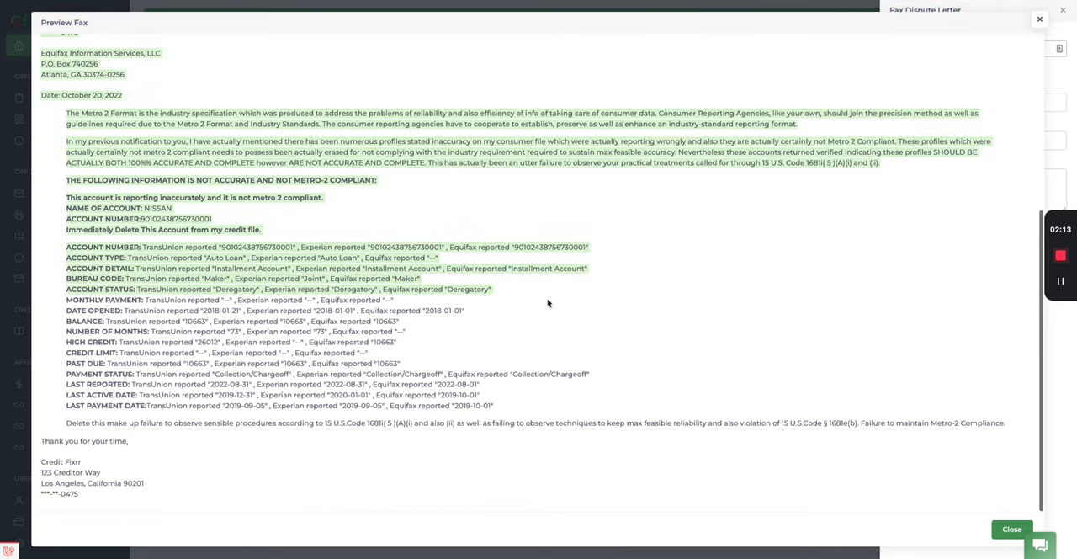
scroll("up", 3)
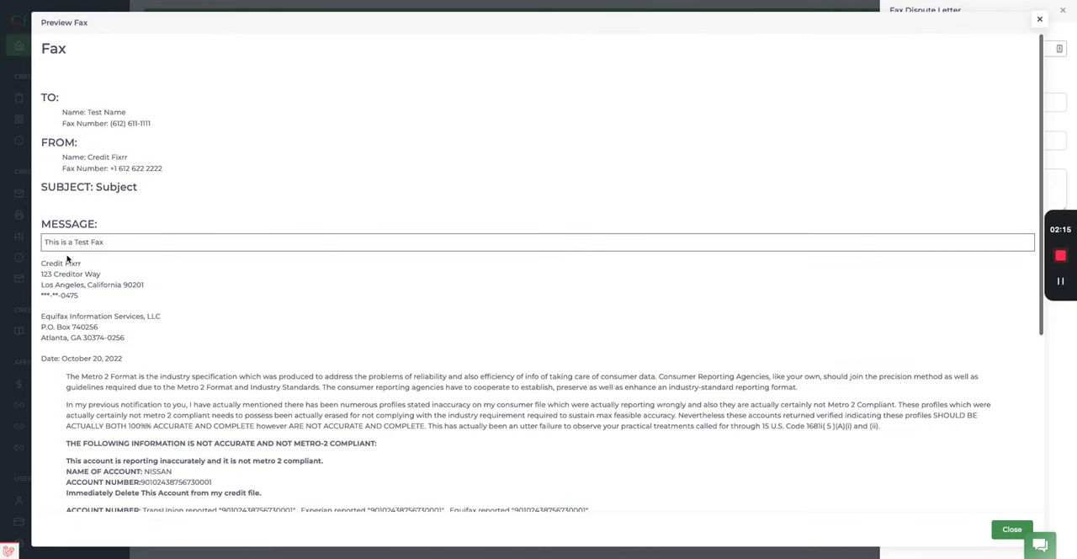
mouse_move(302, 263)
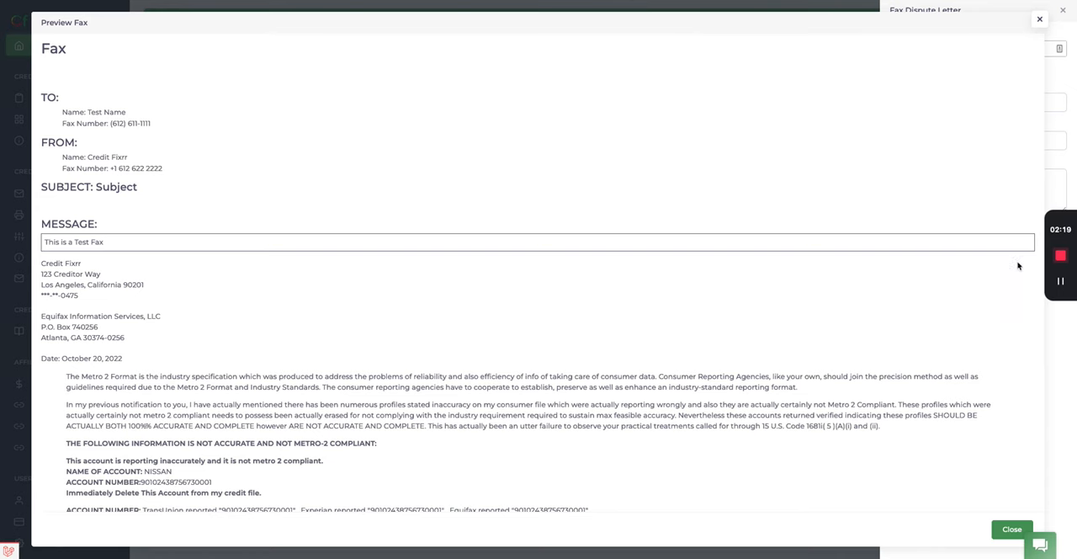
scroll("down", 3)
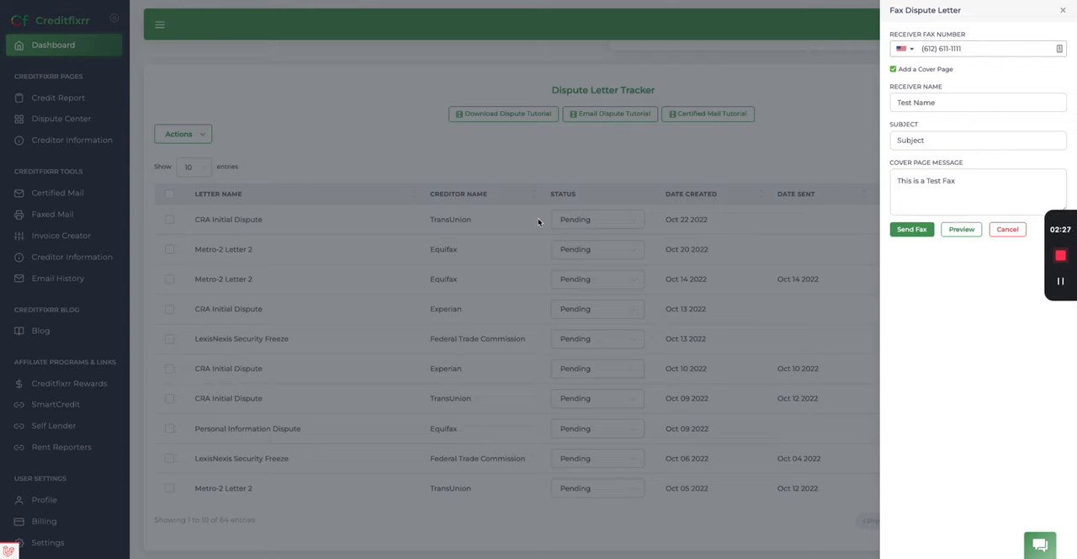
Send the dispute letter fax and go to the Faxed Mail page
left_click(911, 229)
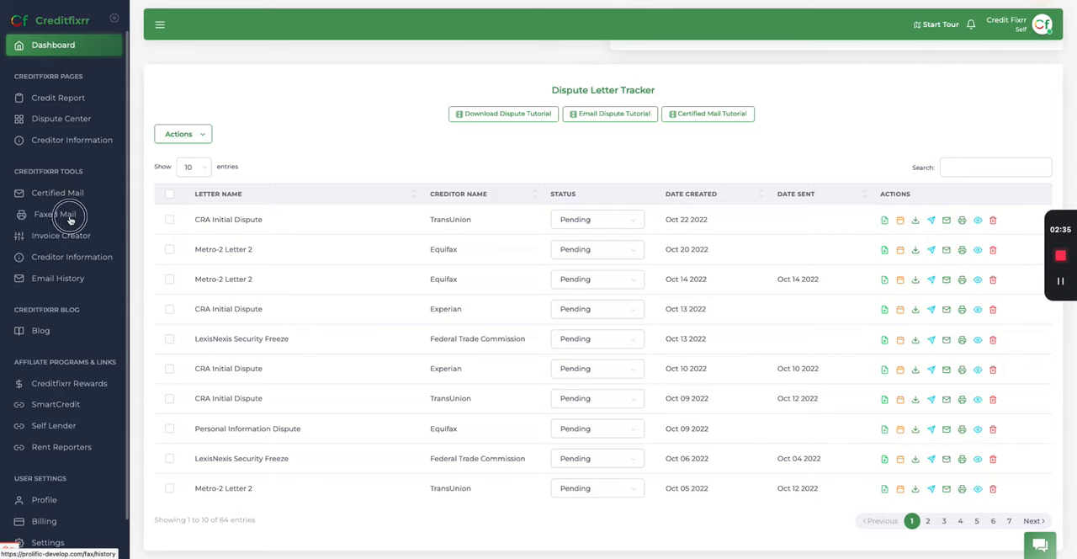
left_click(59, 215)
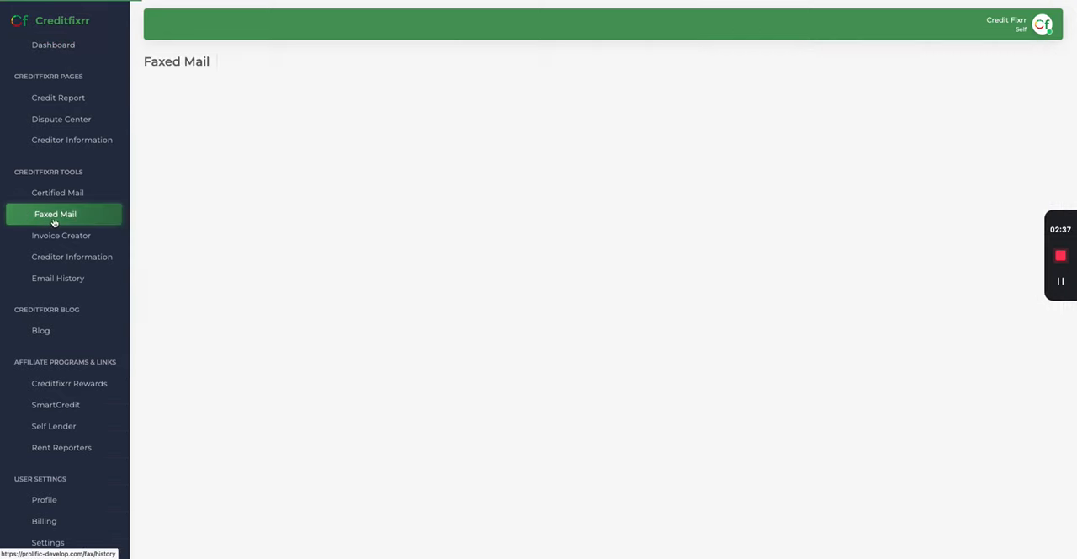
left_click(53, 214)
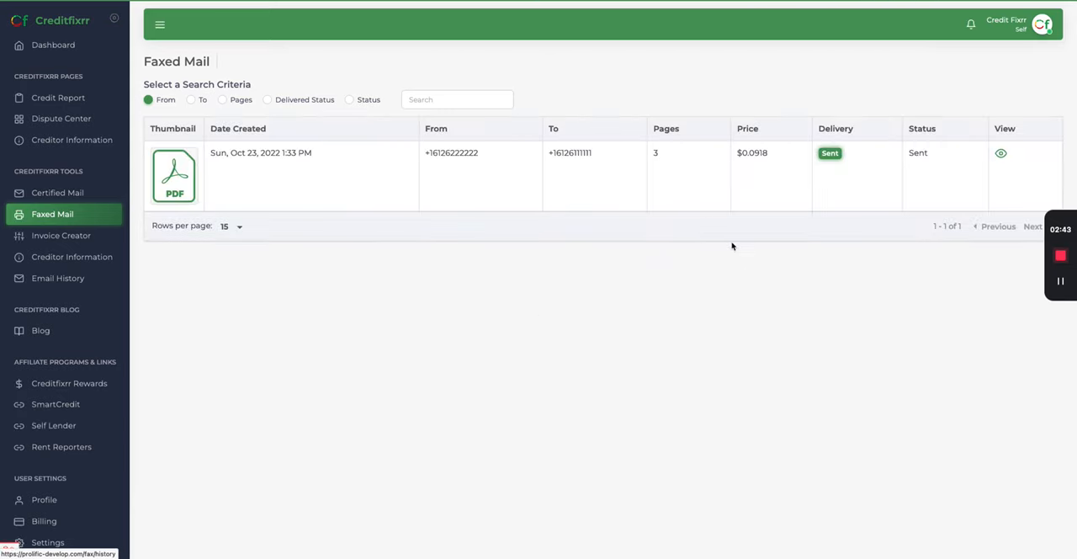
mouse_move(514, 172)
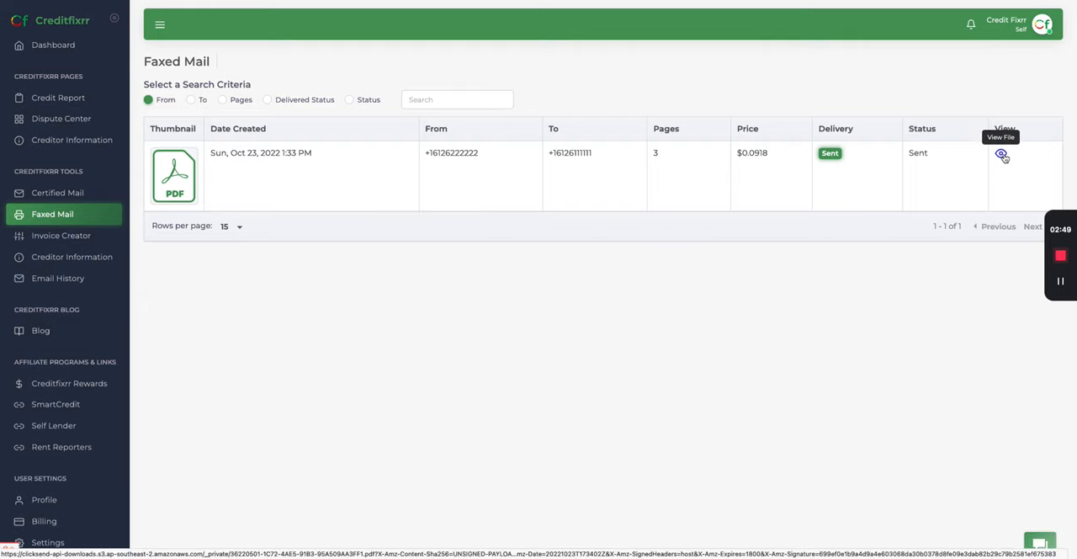
left_click(1000, 153)
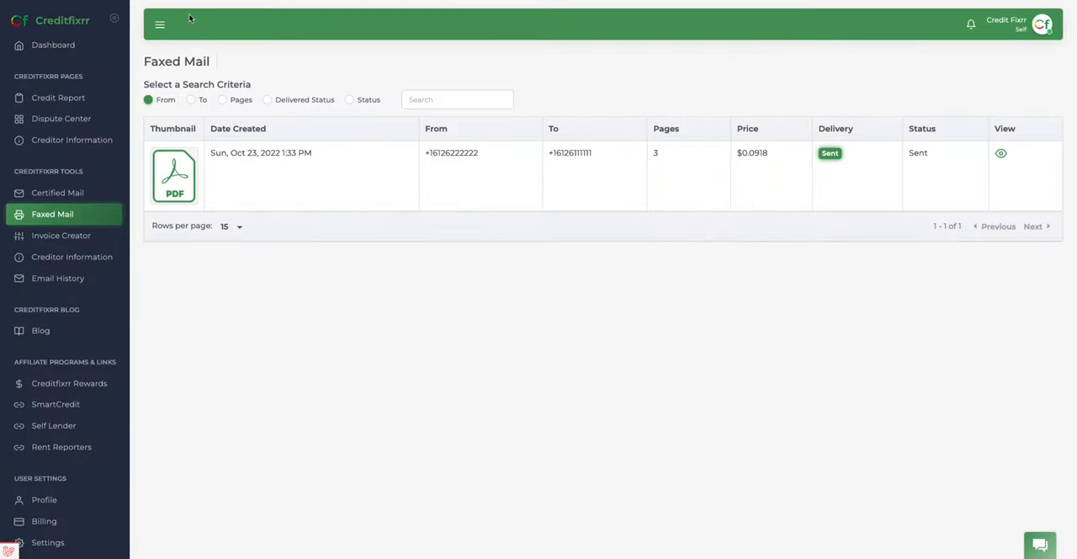
mouse_move(319, 217)
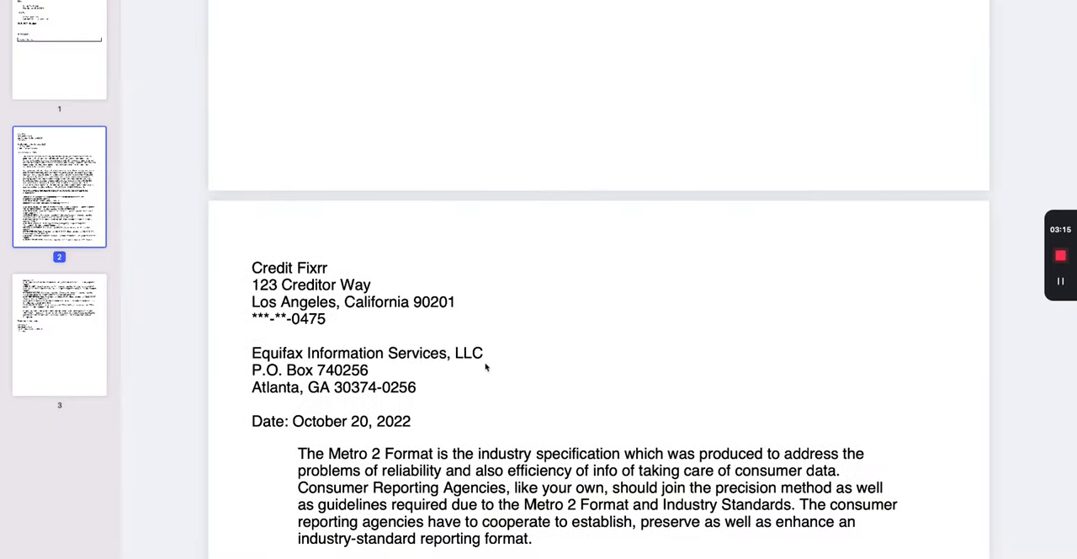
scroll("up", 3)
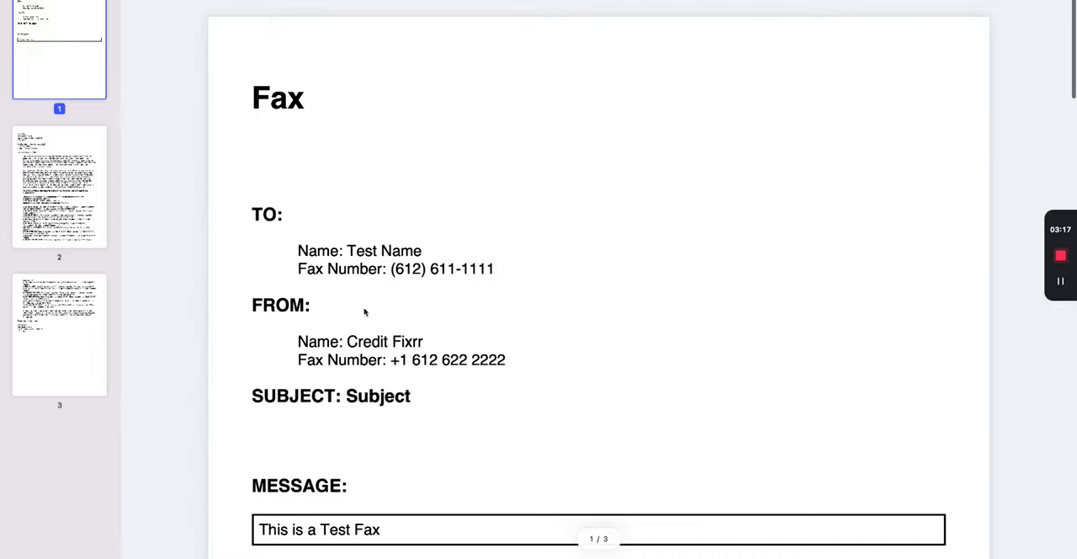
scroll("down", 3)
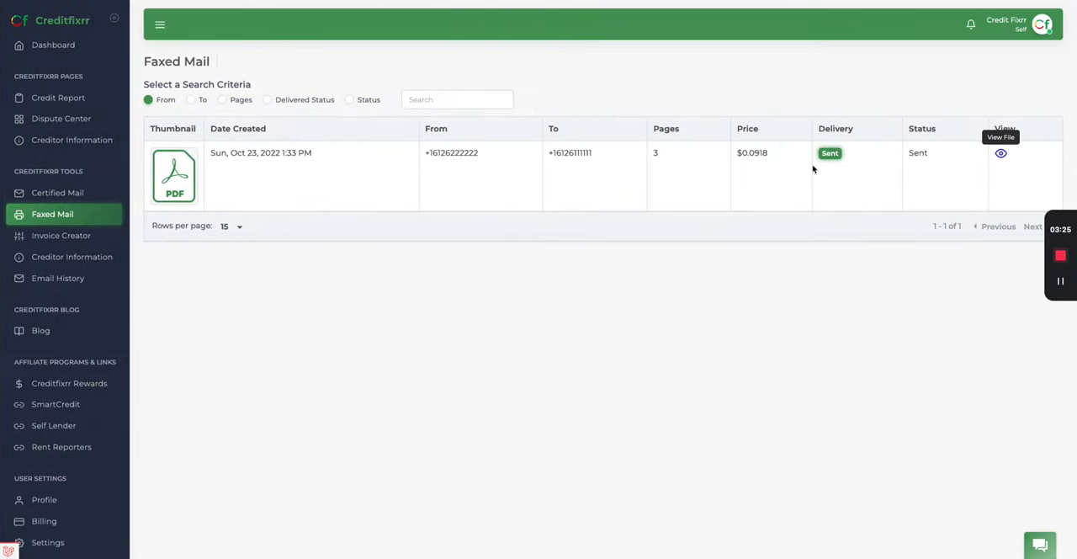
mouse_move(684, 182)
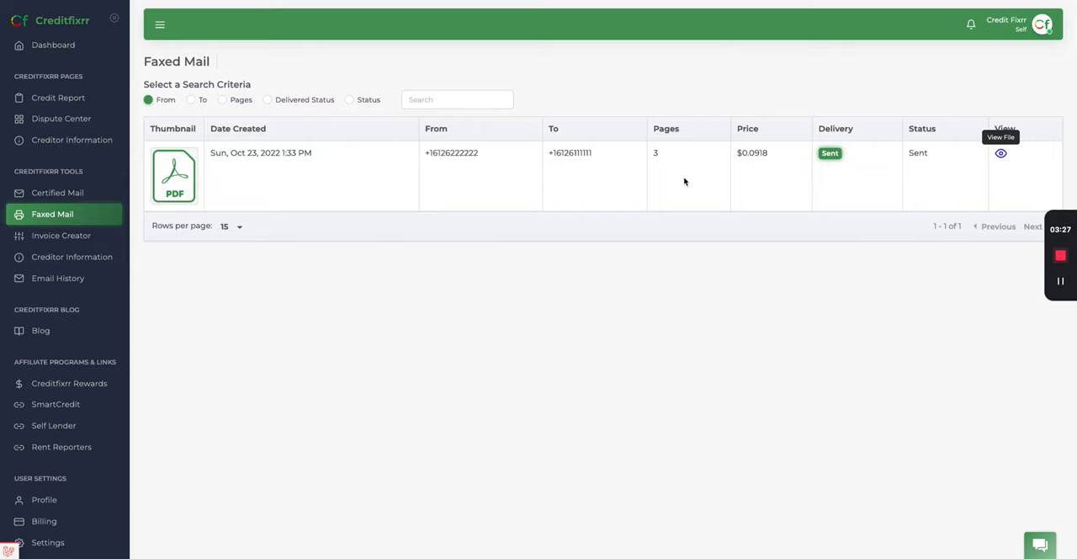